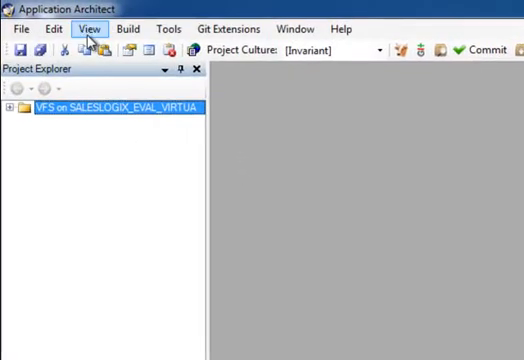
Show the Project Workspaces panel and bring up its context menu of workspace actions.
click(88, 28)
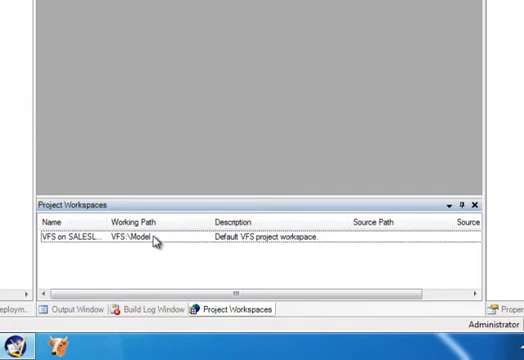
right_click(150, 238)
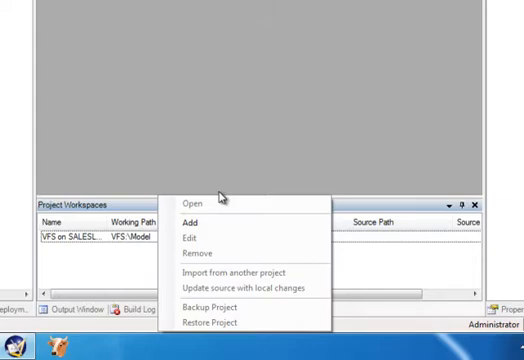
Add workspace SalesLogix_Eval_Virtual under C:\SLX Models, exporting files on creation, and create it.
click(186, 210)
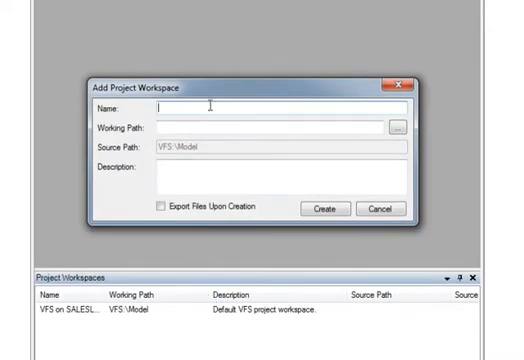
mouse_move(208, 96)
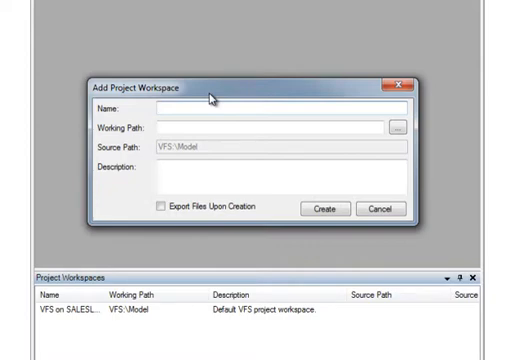
text(Sales)
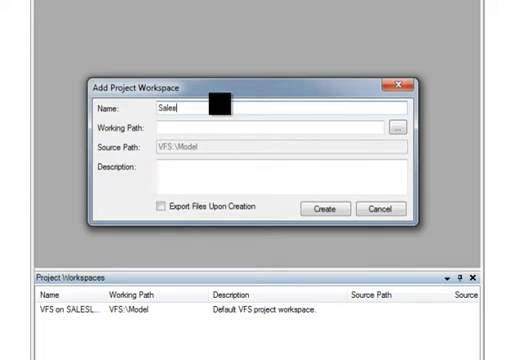
text(Logix_Eval_Virtual)
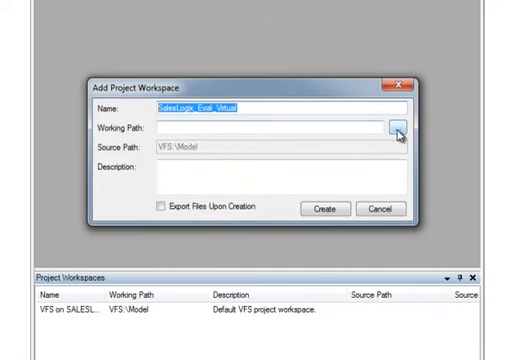
click(400, 128)
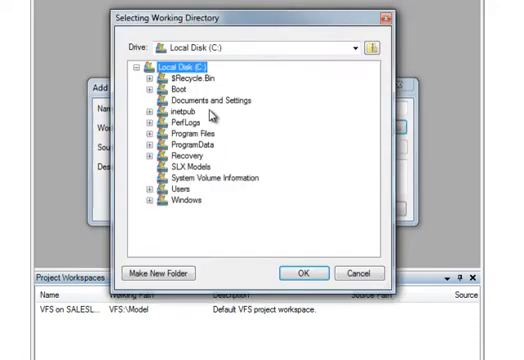
mouse_move(200, 176)
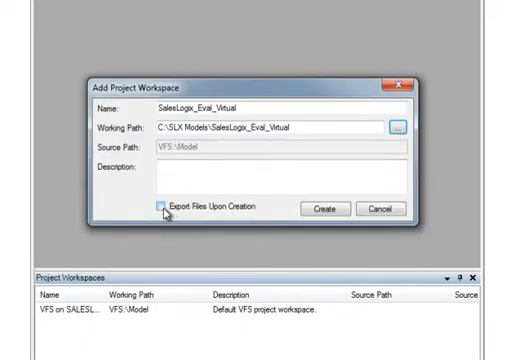
click(162, 206)
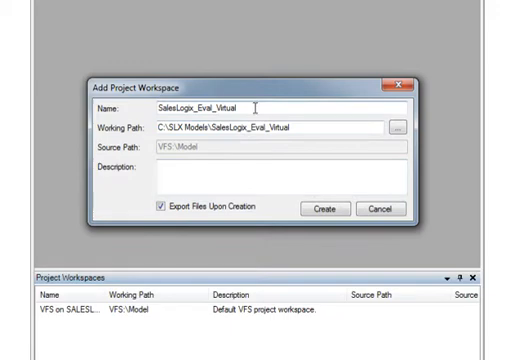
mouse_move(264, 104)
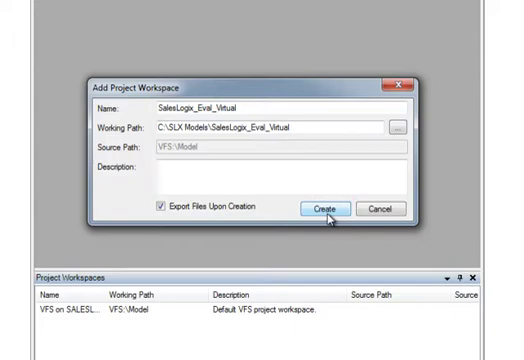
click(324, 208)
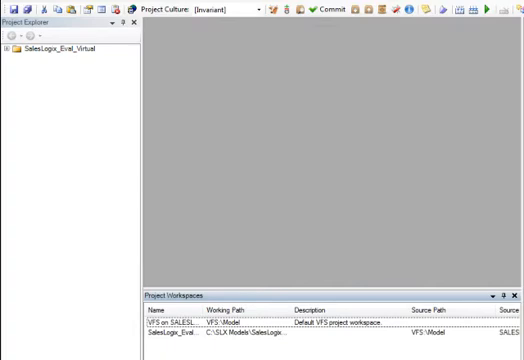
mouse_move(316, 210)
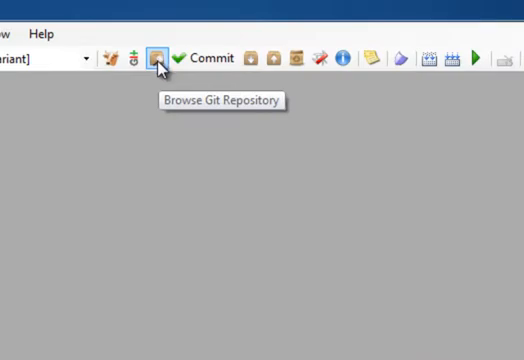
Browse the workspace's Git repository and agree to initialize the folder as a new repository.
click(160, 56)
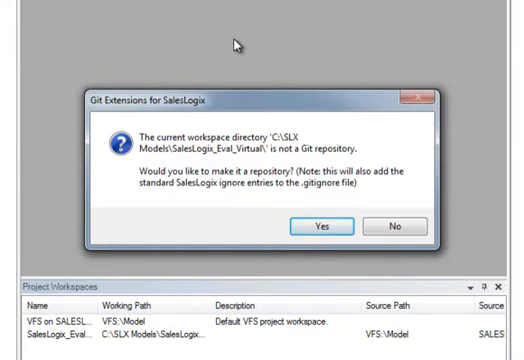
click(320, 224)
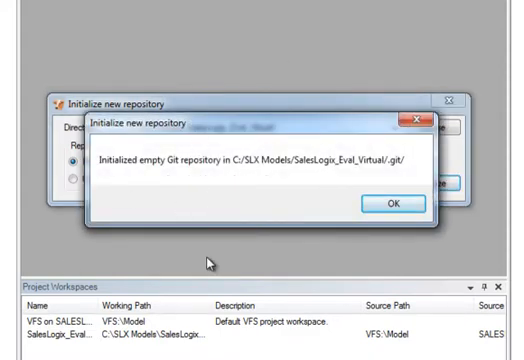
mouse_move(204, 104)
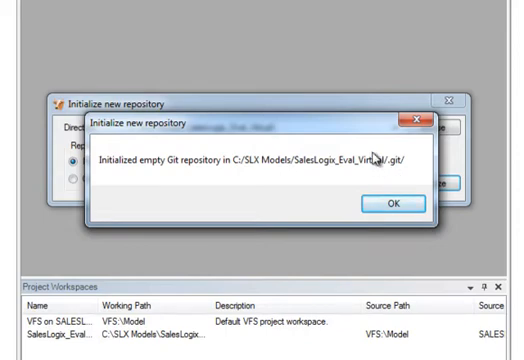
mouse_move(338, 138)
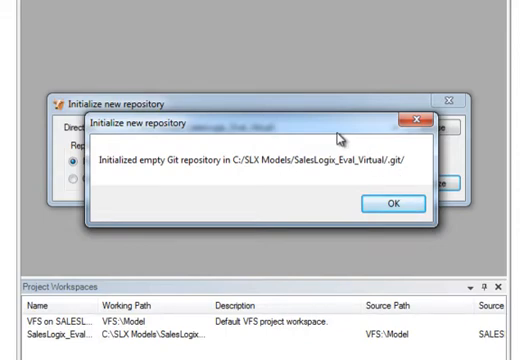
mouse_move(148, 168)
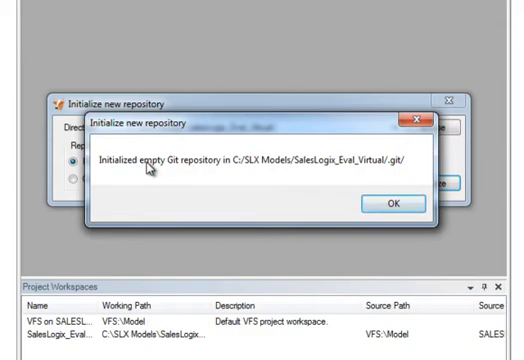
Dismiss the repository initialized notice to return to the workspace.
click(394, 204)
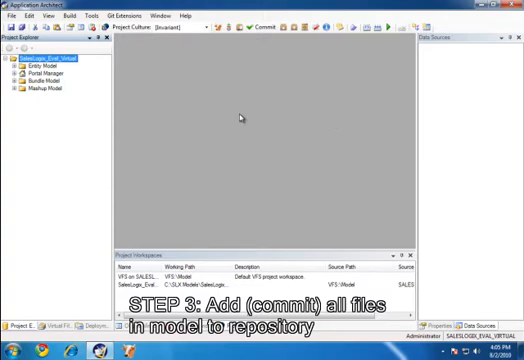
mouse_move(252, 28)
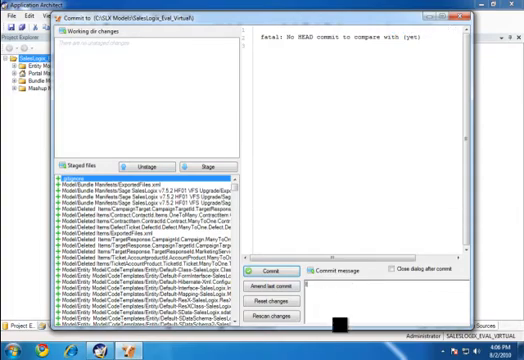
Enter 'Initial commit' as the commit message for the staged model files.
text(Initial commit)
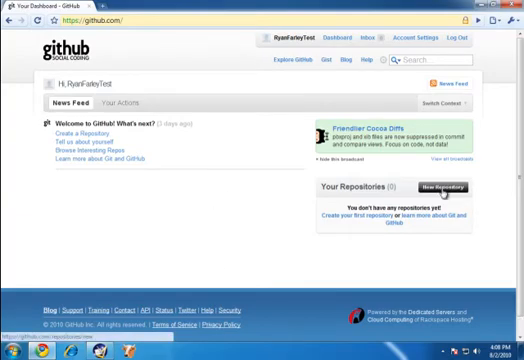
Name the new GitHub repository SalesLogix_Virtu... on the Create a New Repository form.
click(452, 188)
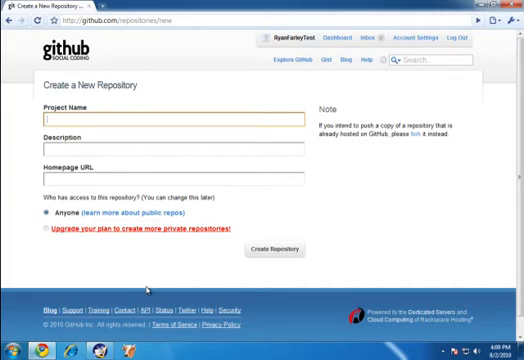
text(SalesLogix_Eval)
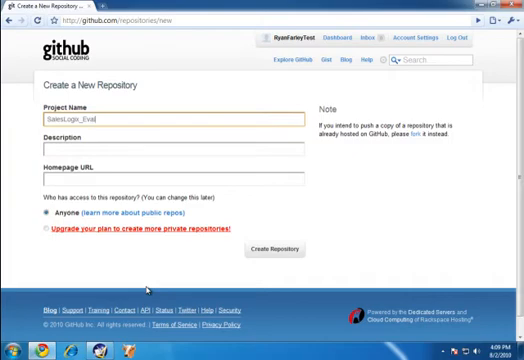
text(_Virtual)
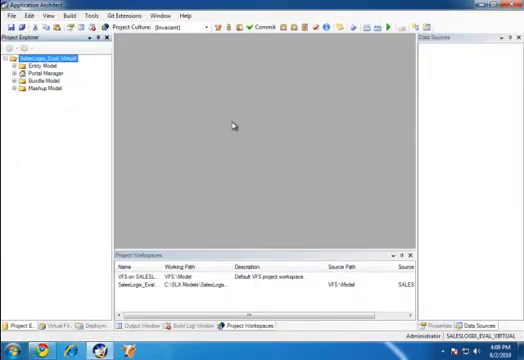
mouse_move(212, 132)
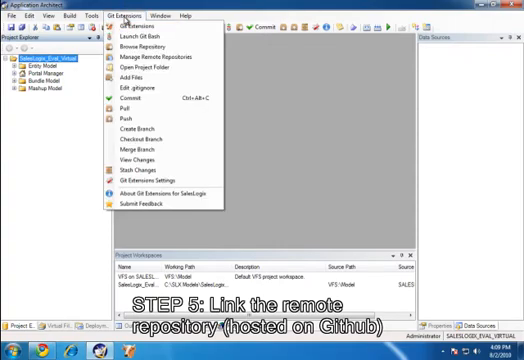
mouse_move(156, 60)
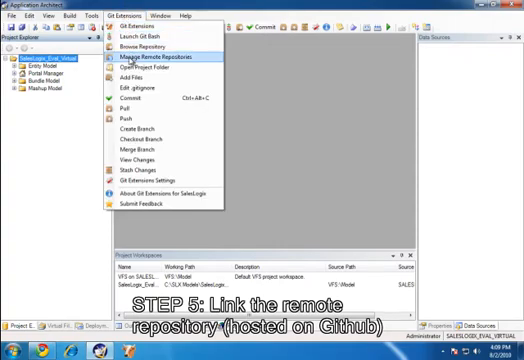
Bring up the Git Extensions Remote repositories window for the project.
click(164, 56)
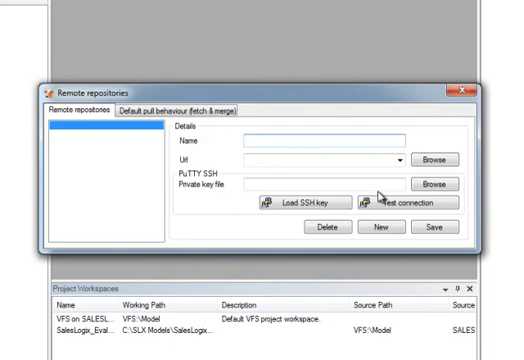
Save a remote named origin for the GitHub URL and accept automatic push and pull configuration.
text(origin)
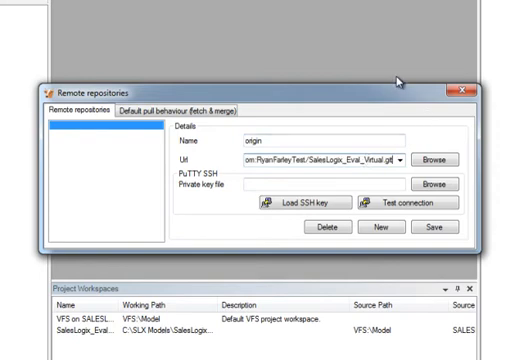
mouse_move(316, 184)
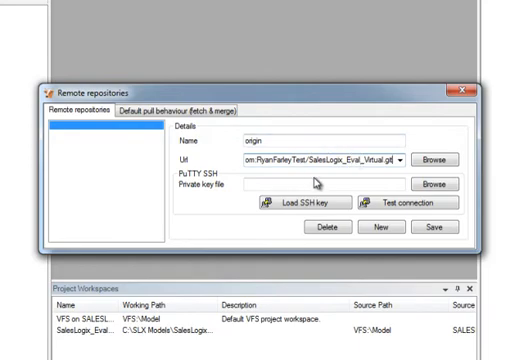
click(428, 228)
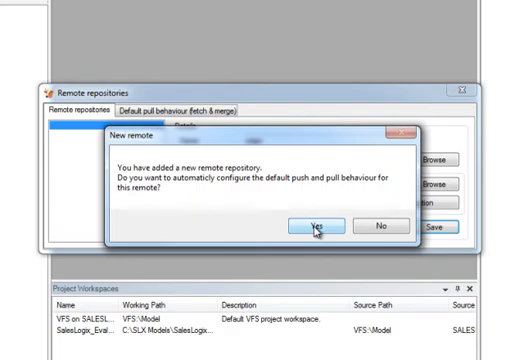
click(316, 224)
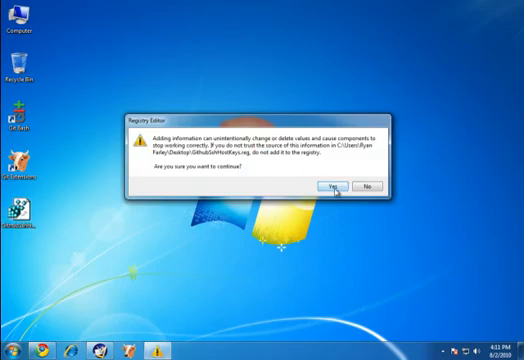
Confirm merging the .reg file's information into the registry.
click(356, 188)
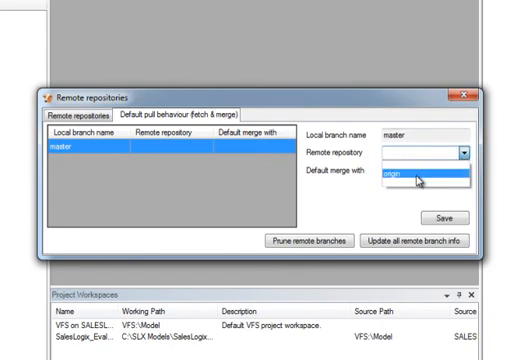
Set master's default pull to remote origin merging master, then close the remote settings.
click(404, 178)
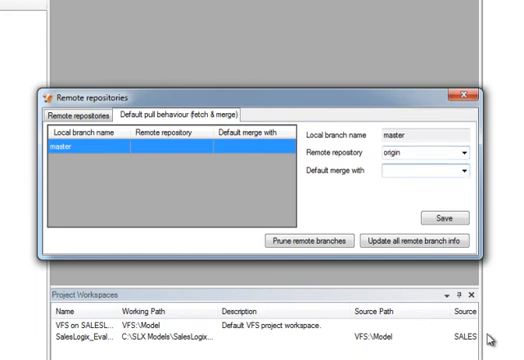
click(416, 174)
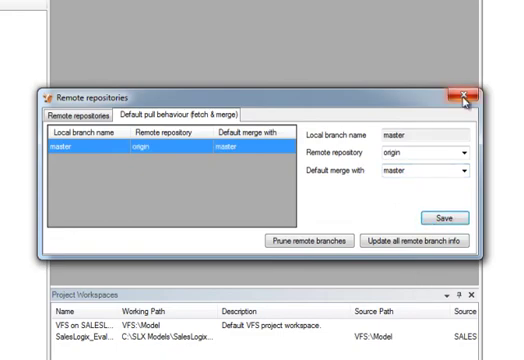
click(462, 92)
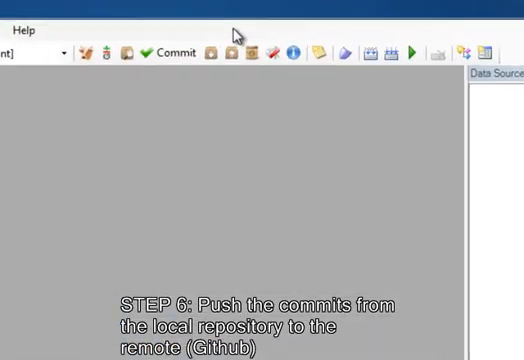
mouse_move(222, 56)
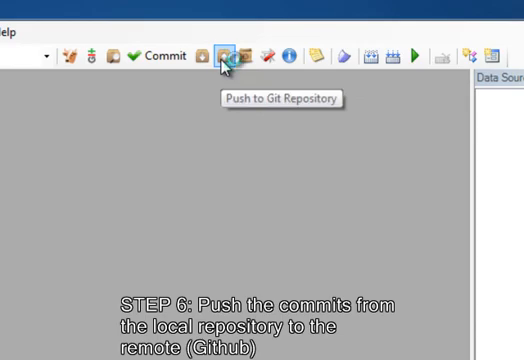
Push local master to origin, confirming creation of master as a new branch on GitHub.
click(224, 56)
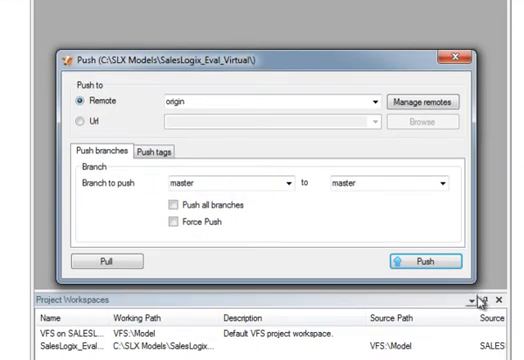
click(428, 260)
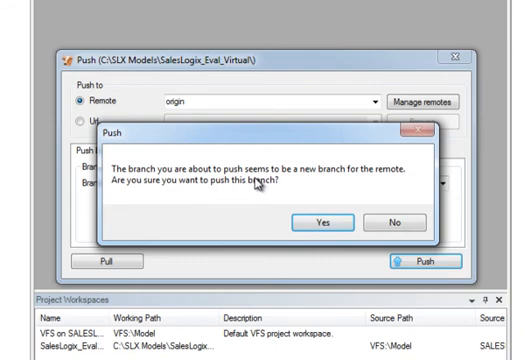
mouse_move(328, 212)
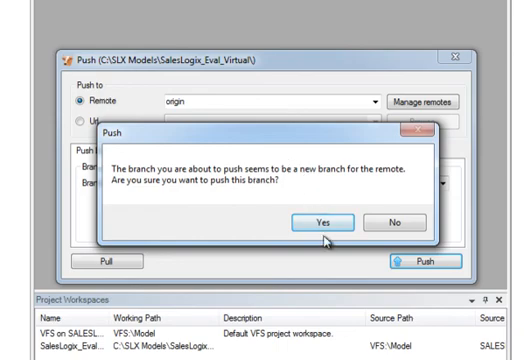
click(320, 220)
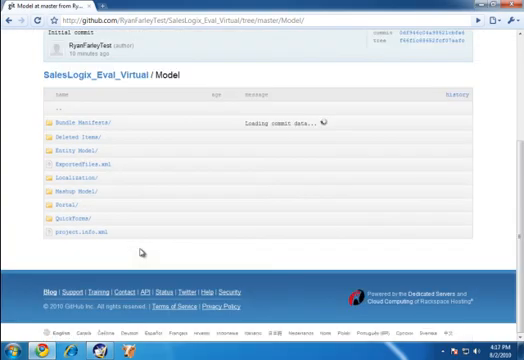
mouse_move(84, 164)
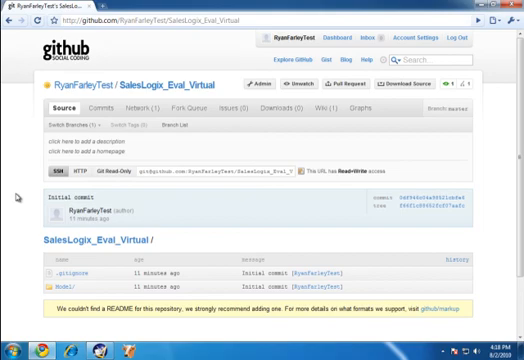
mouse_move(262, 238)
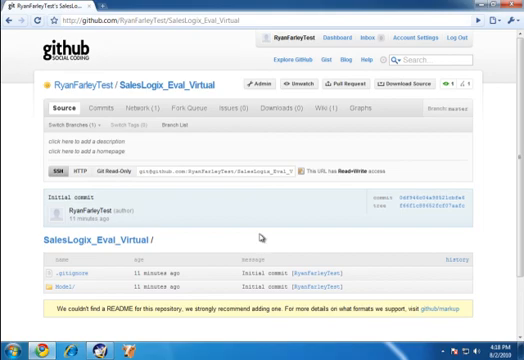